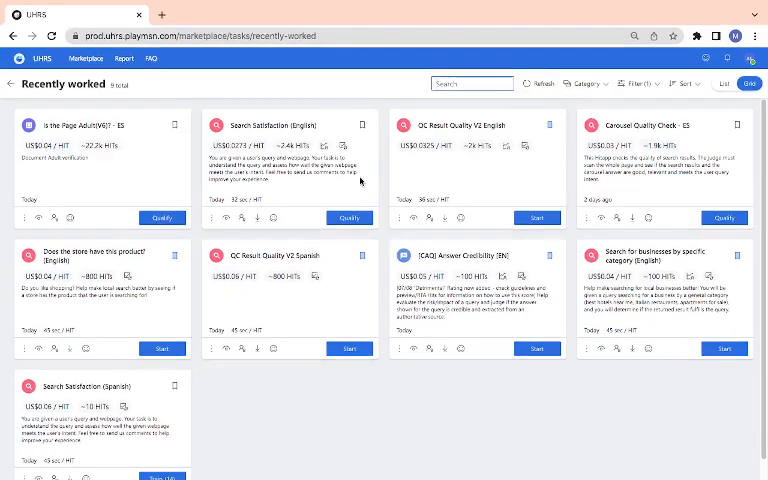
mouse_move(368, 236)
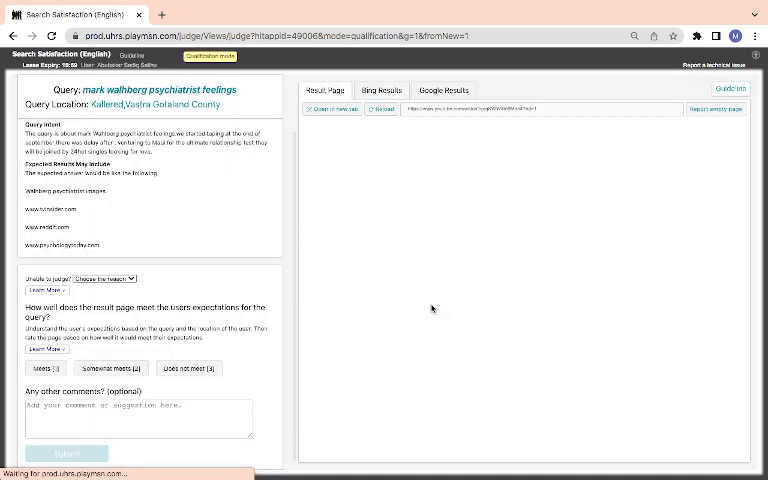
mouse_move(348, 296)
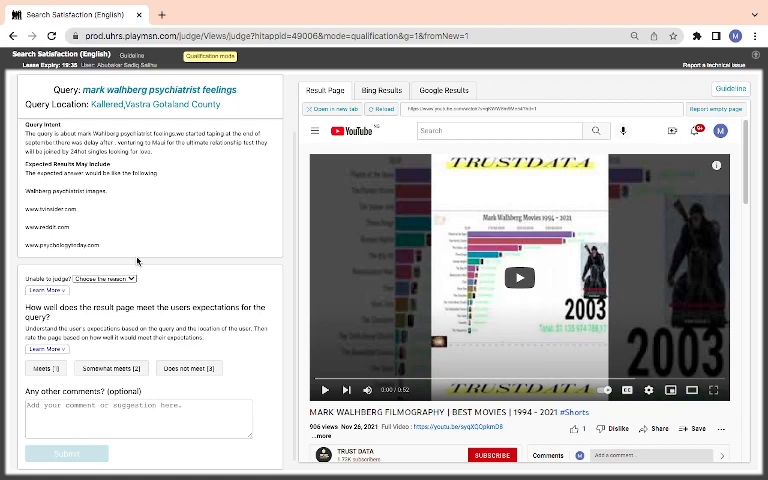
mouse_move(138, 262)
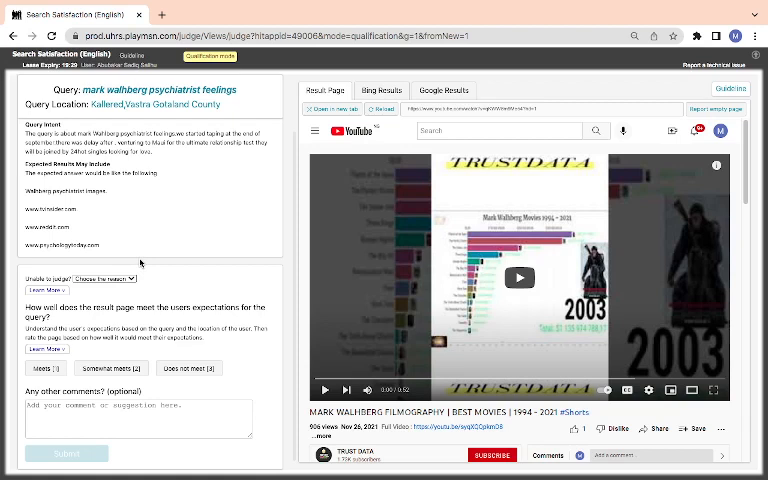
mouse_move(140, 262)
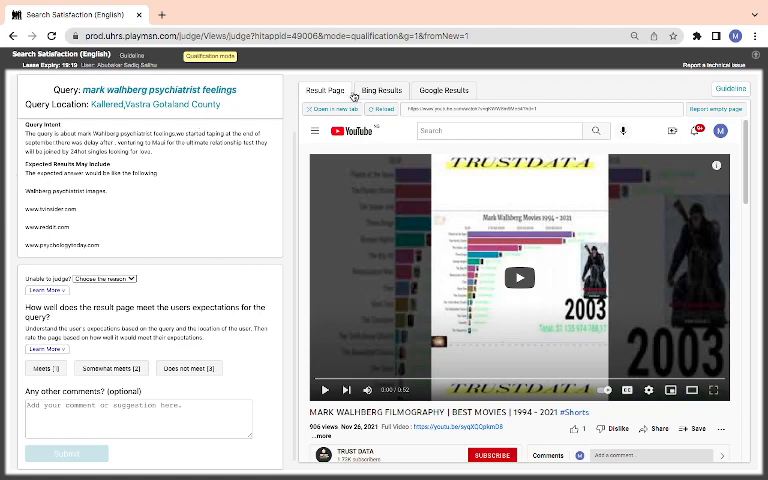
click(444, 90)
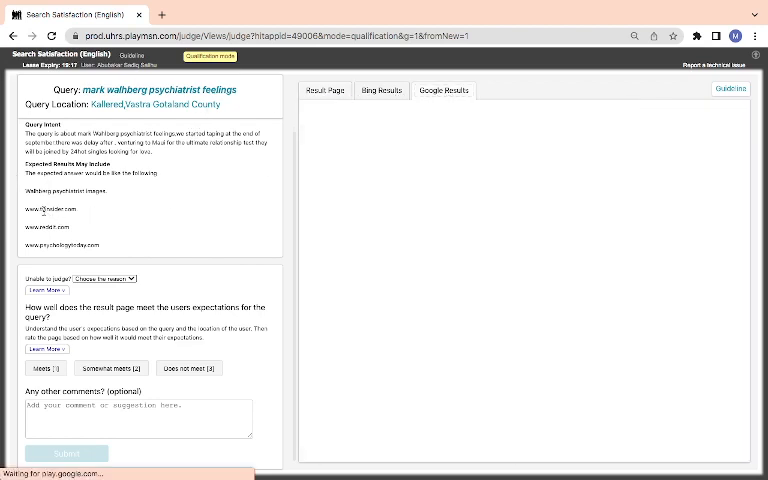
click(444, 90)
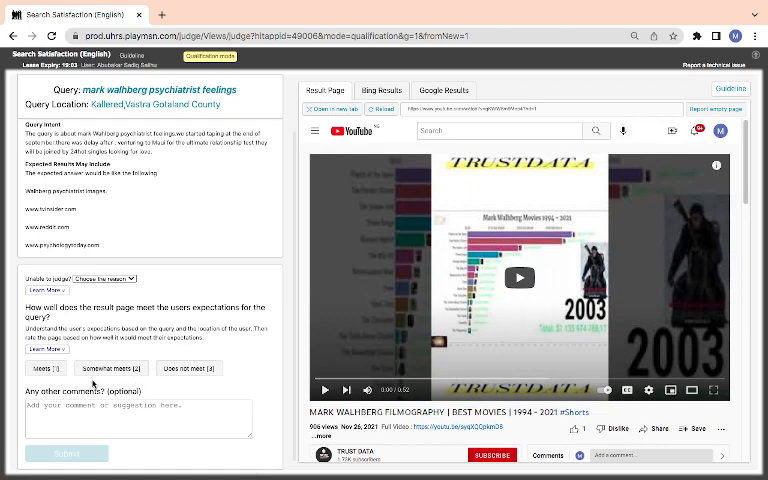
click(110, 368)
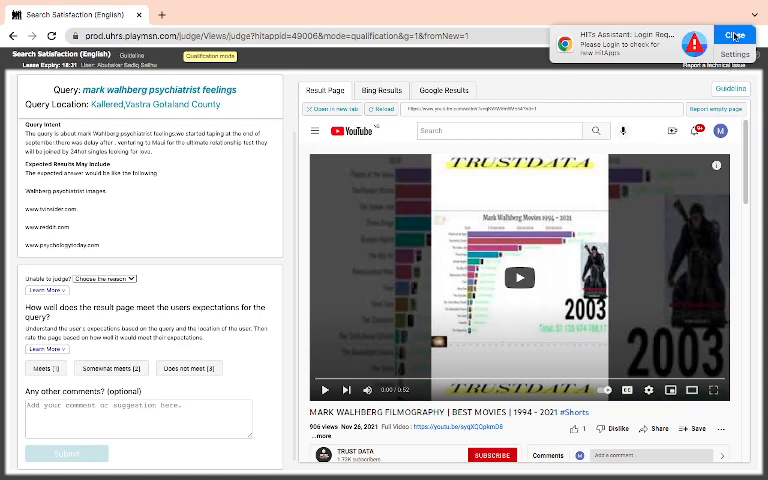
Step: Expand the full query intent description for the Mark Wahlberg query via Learn More
click(732, 36)
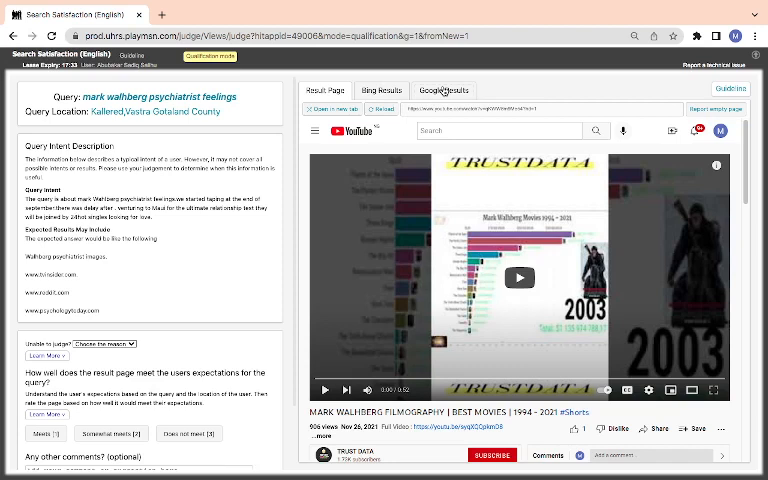
Step: Read further into the YouTube result page and rate it Does Not Meet (0)
click(444, 90)
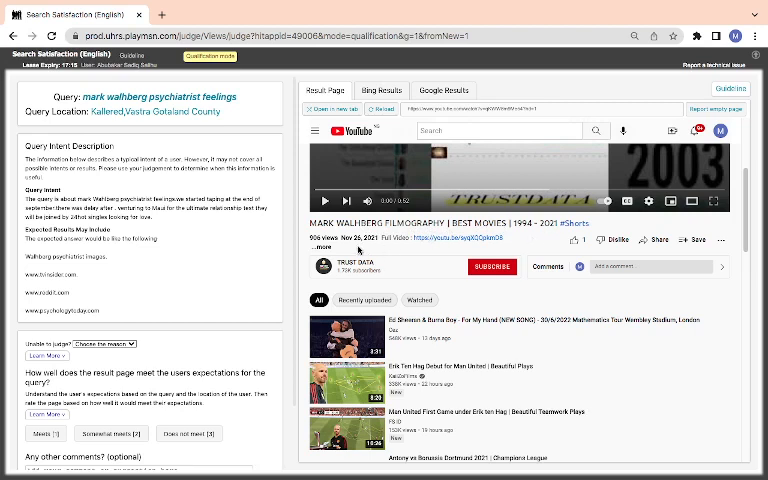
mouse_move(408, 236)
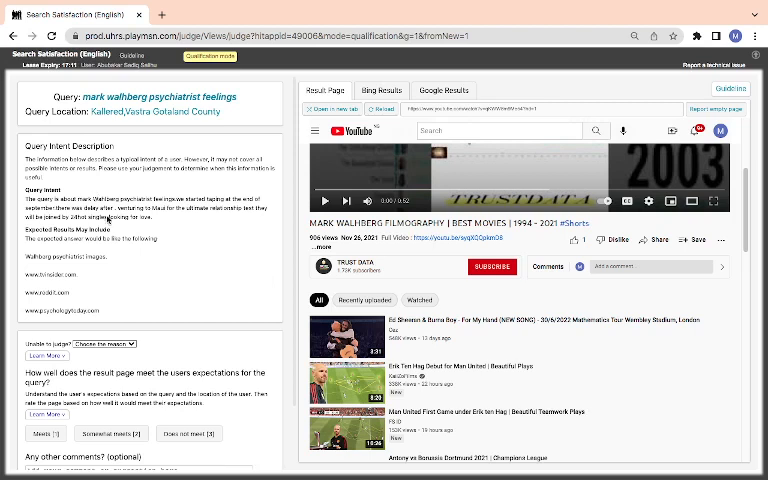
mouse_move(240, 228)
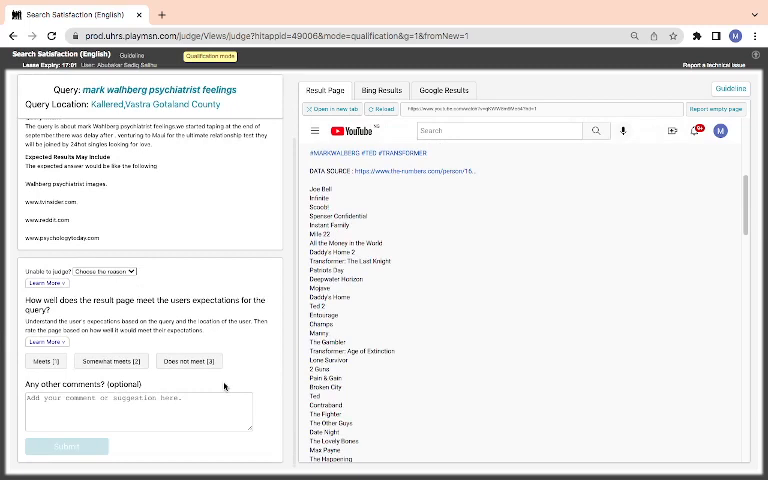
click(188, 360)
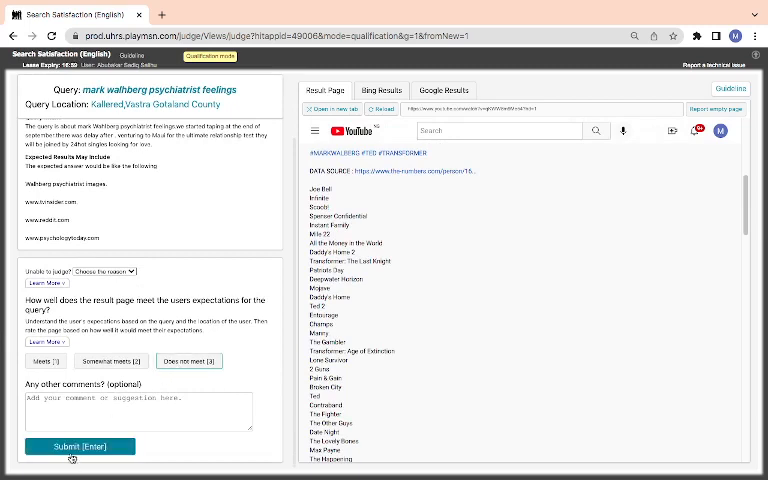
Step: Submit the Wahlberg judgment, then pick a reason the garry sandhu song page can't be judged
click(80, 446)
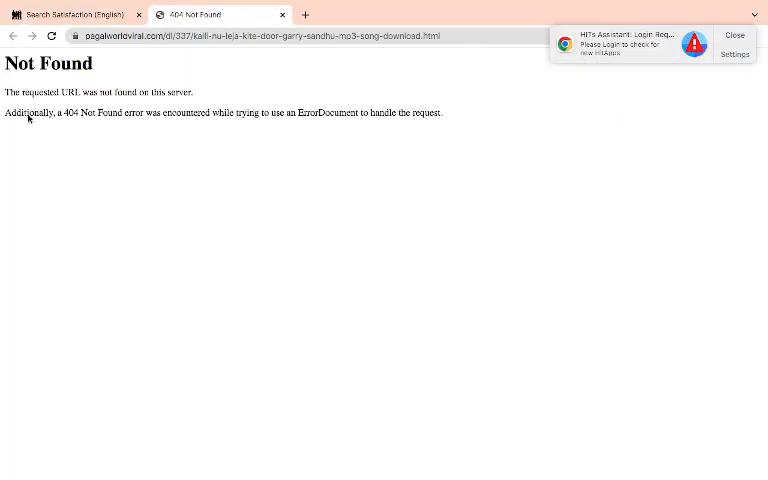
mouse_move(268, 16)
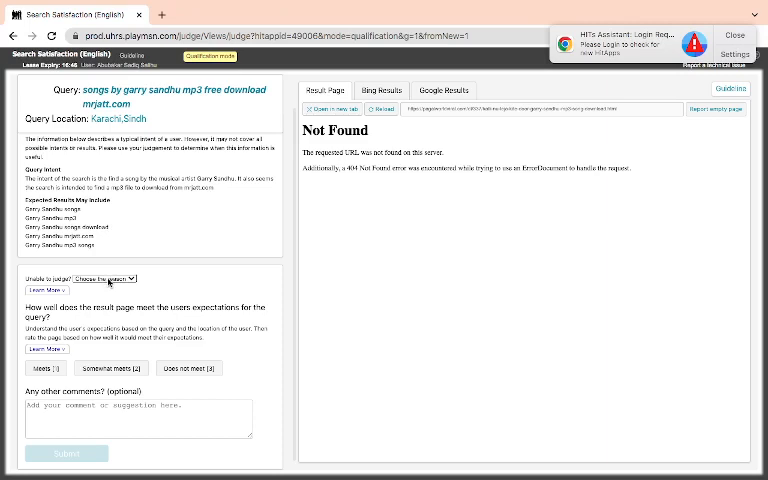
click(104, 278)
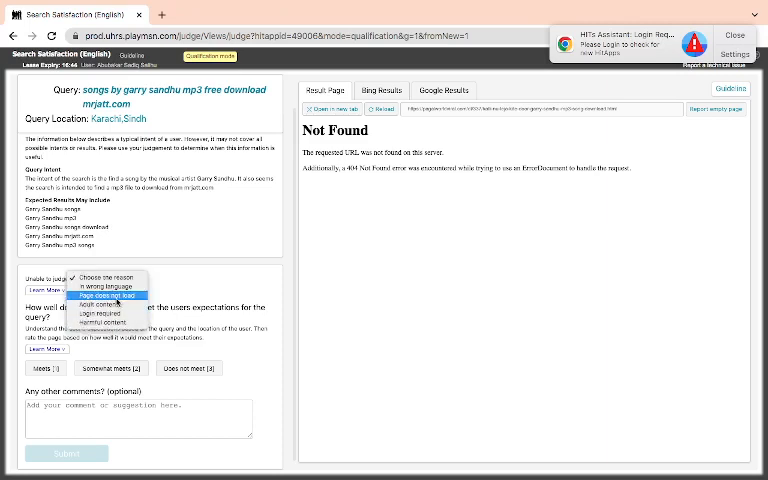
click(112, 296)
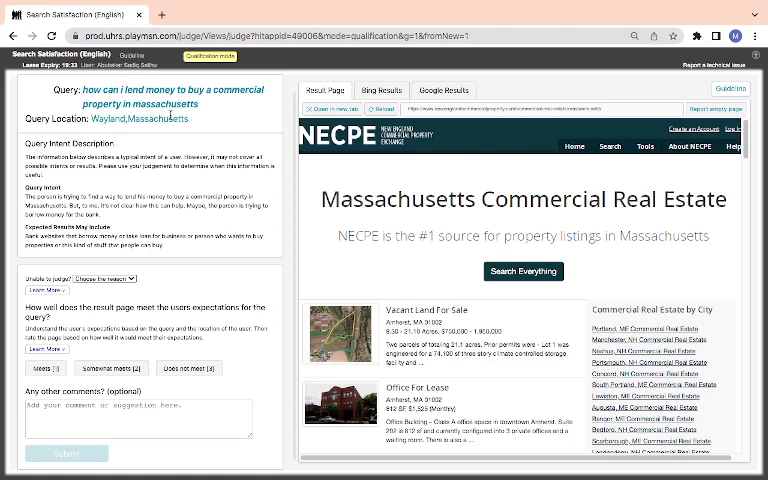
mouse_move(498, 228)
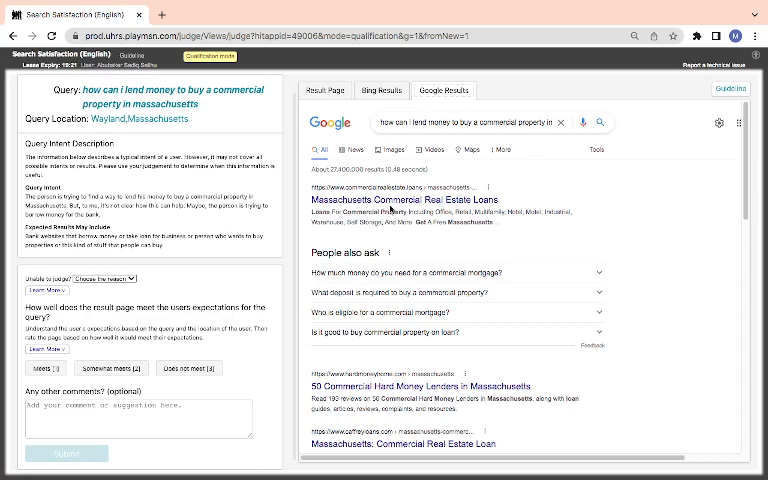
Step: Review the NECPE site and the Massachusetts commercial real estate result page for the lending query
scroll(down, 3)
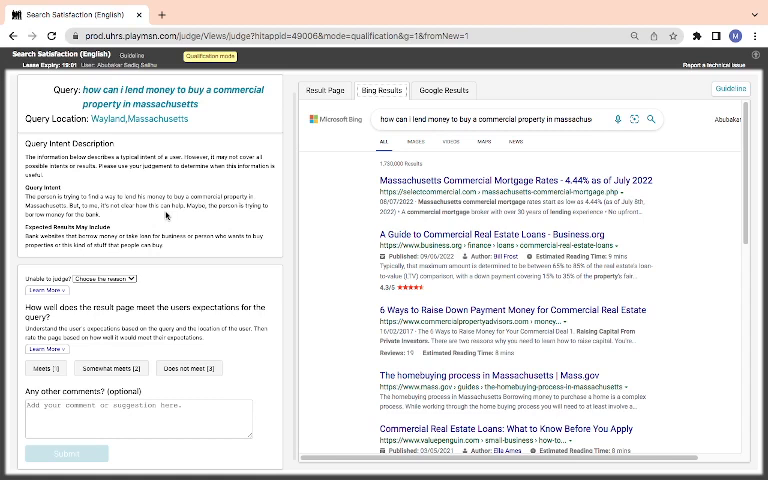
mouse_move(252, 216)
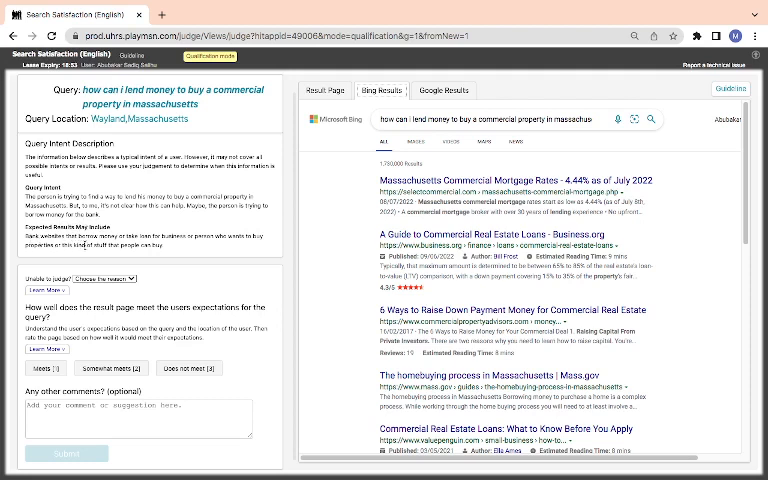
click(324, 90)
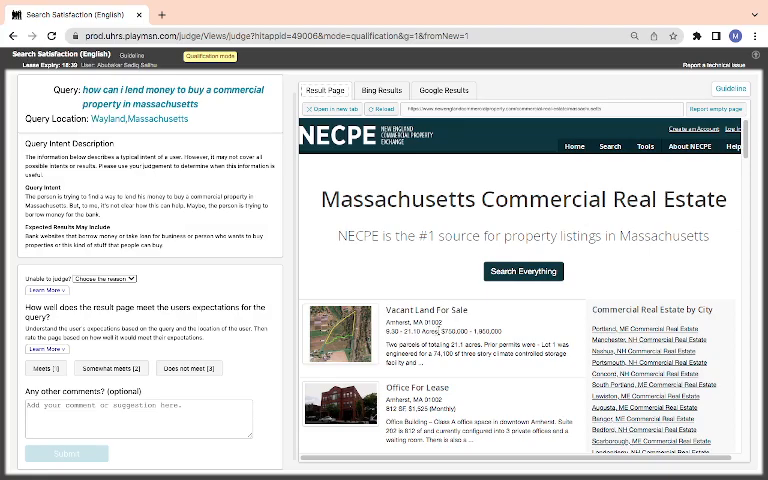
scroll(down, 3)
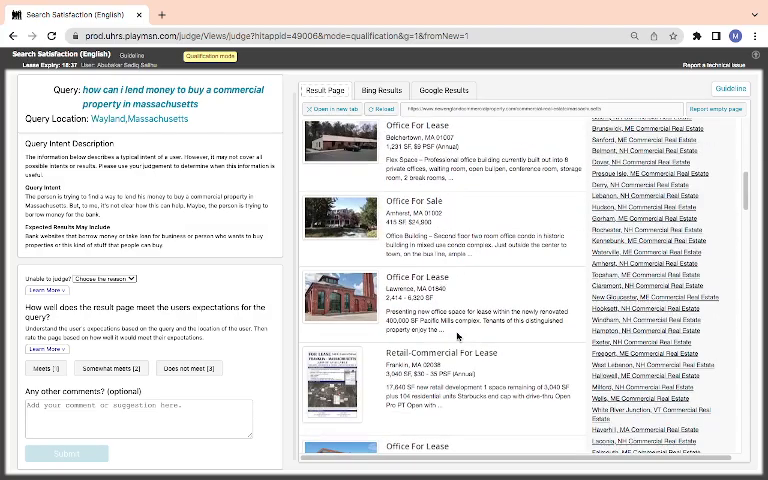
scroll(down, 3)
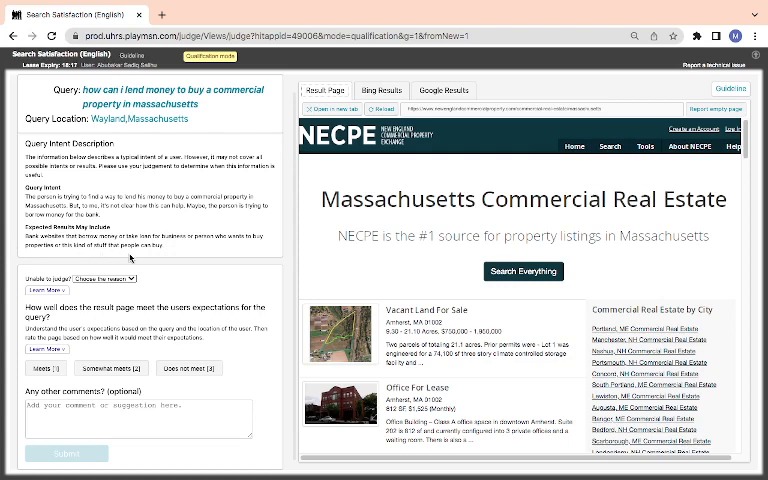
mouse_move(164, 288)
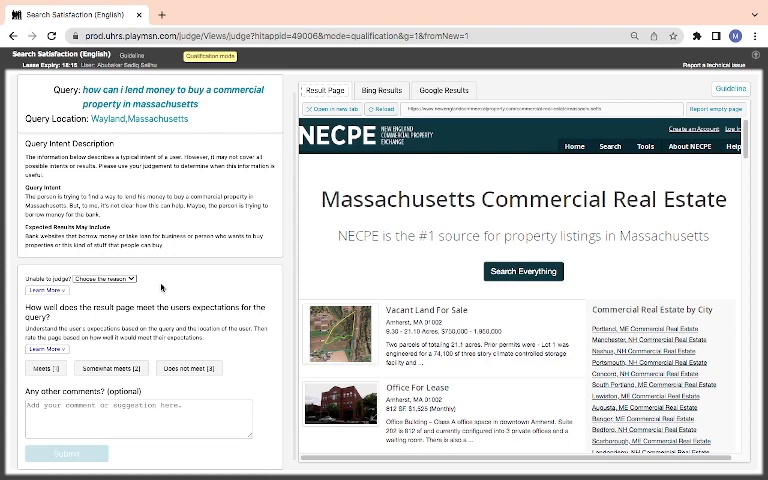
mouse_move(402, 150)
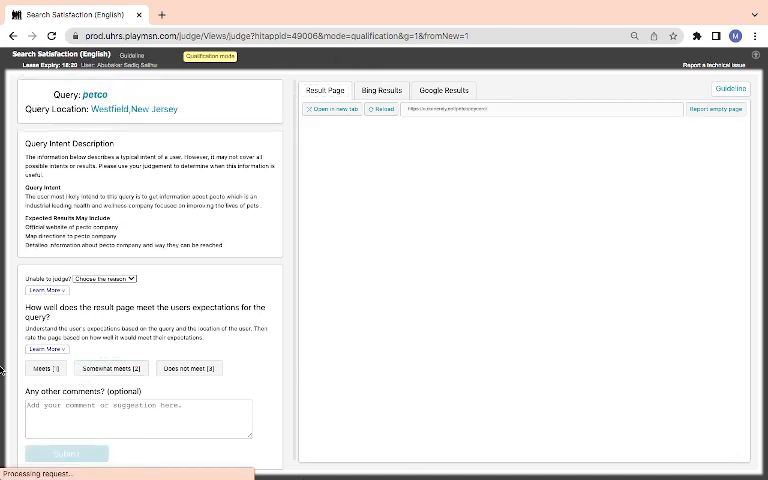
mouse_move(504, 76)
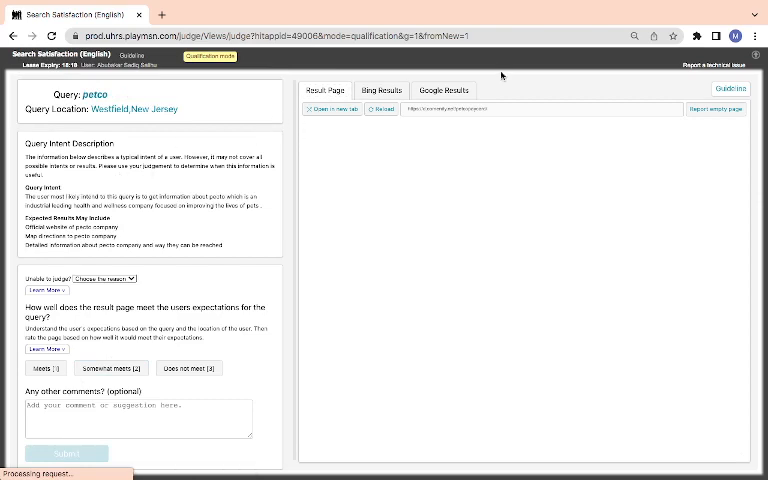
Step: Inspect the Petco Pay credit card result page, dismissing the pop-up notification
click(382, 108)
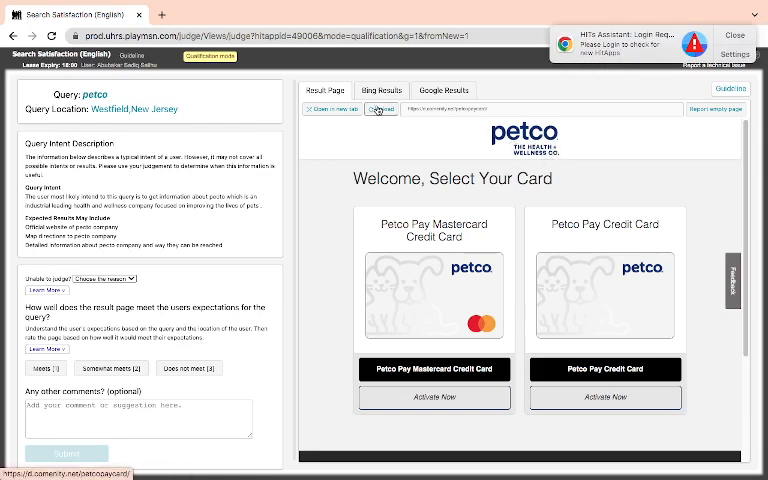
click(444, 90)
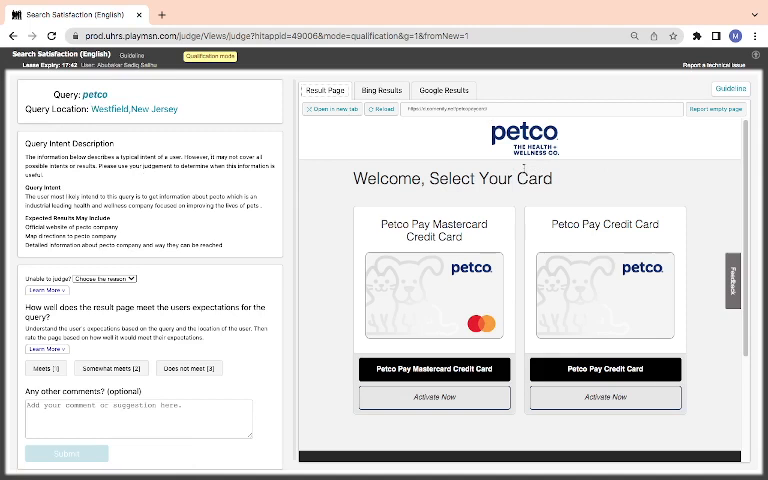
scroll(down, 3)
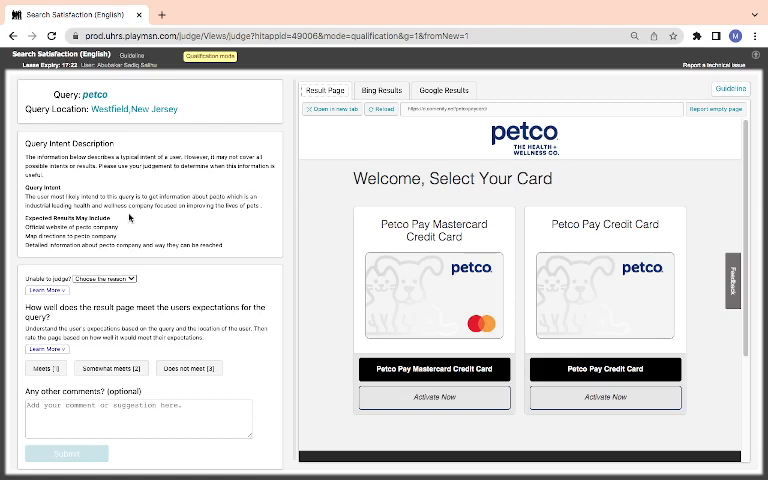
mouse_move(220, 218)
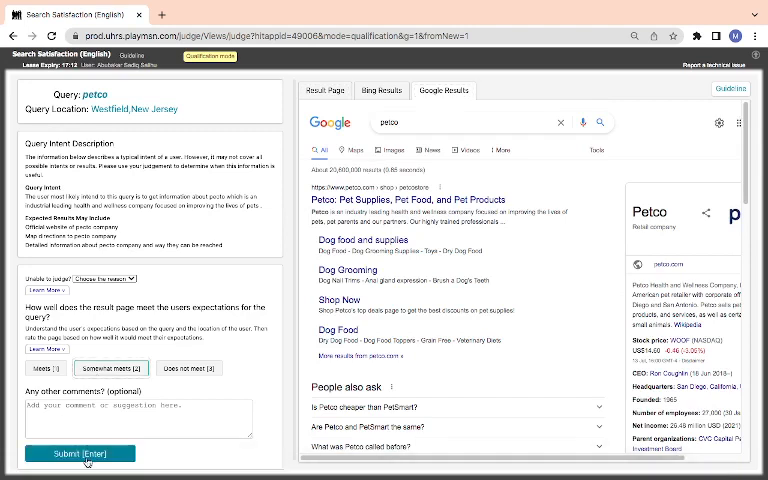
Step: Submit the ratings for the petco and opposite-of-acceleration queries, reaching the Nadine Dorries HIT
click(80, 452)
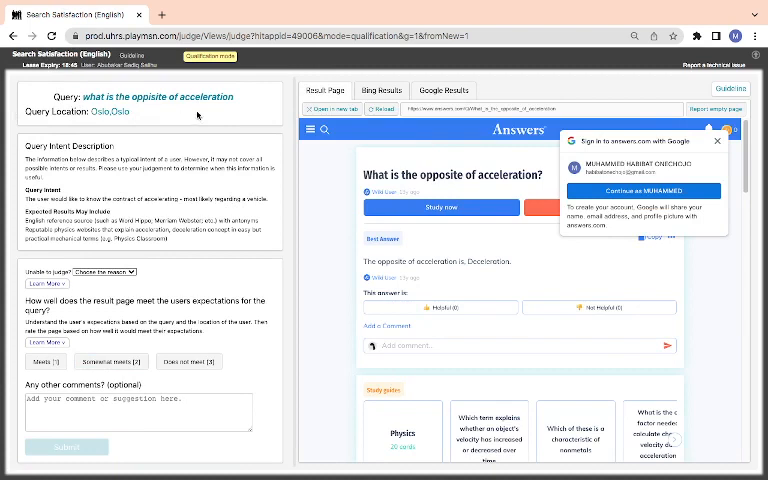
mouse_move(276, 116)
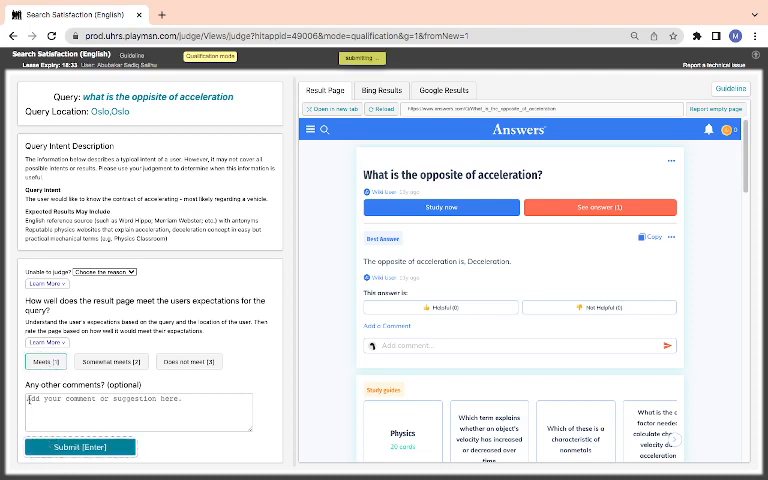
click(80, 446)
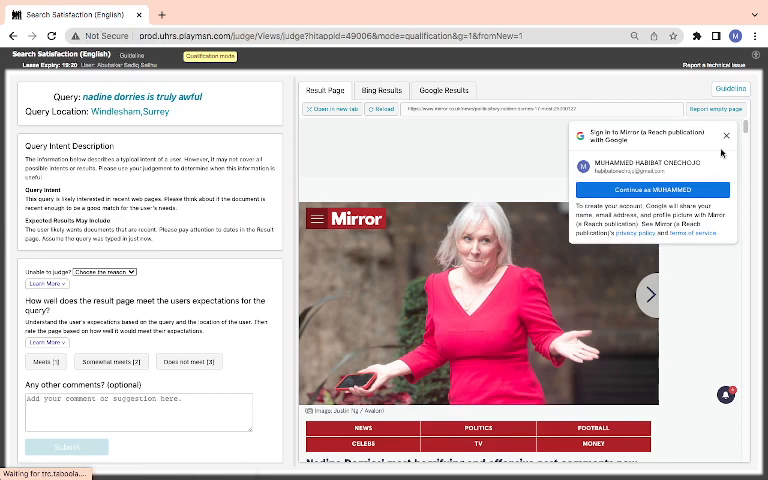
Step: Dismiss the sign-in pop-up, read through the Mirror article, and bring up the Google results
click(726, 136)
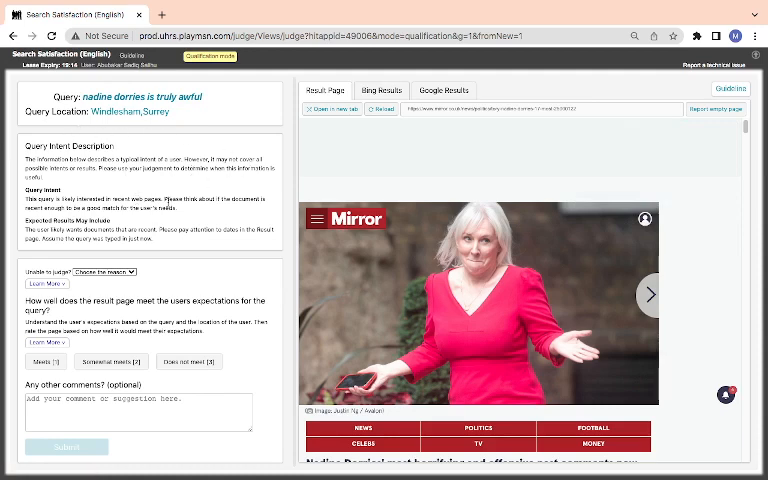
scroll(down, 3)
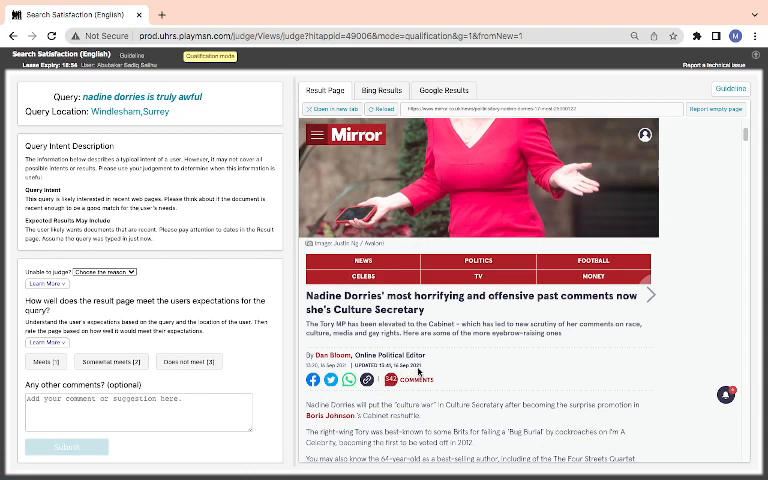
scroll(down, 3)
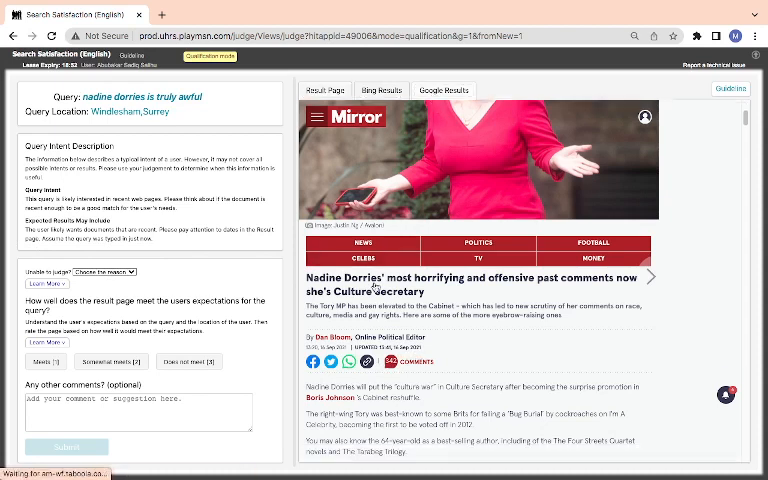
click(444, 90)
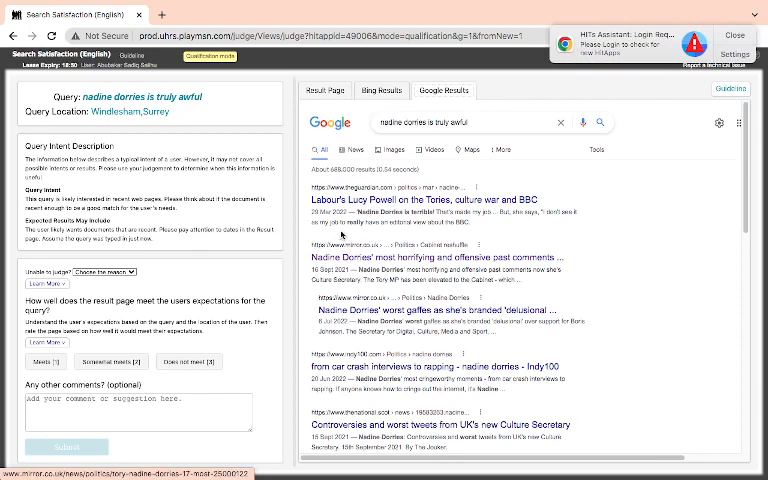
mouse_move(176, 392)
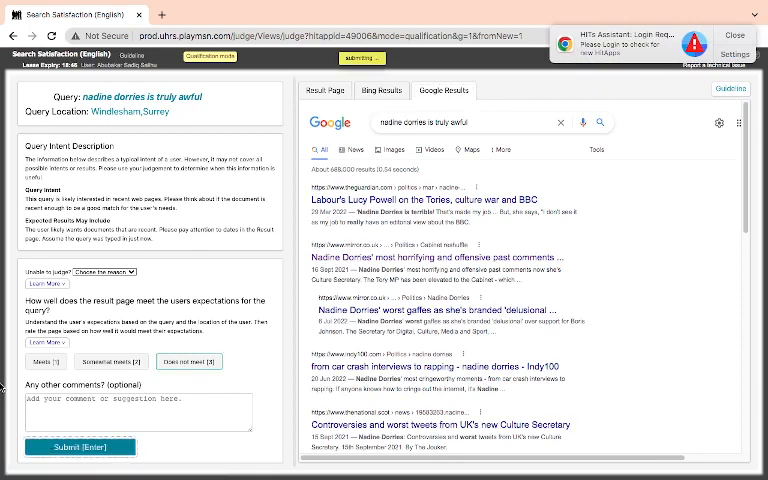
click(80, 446)
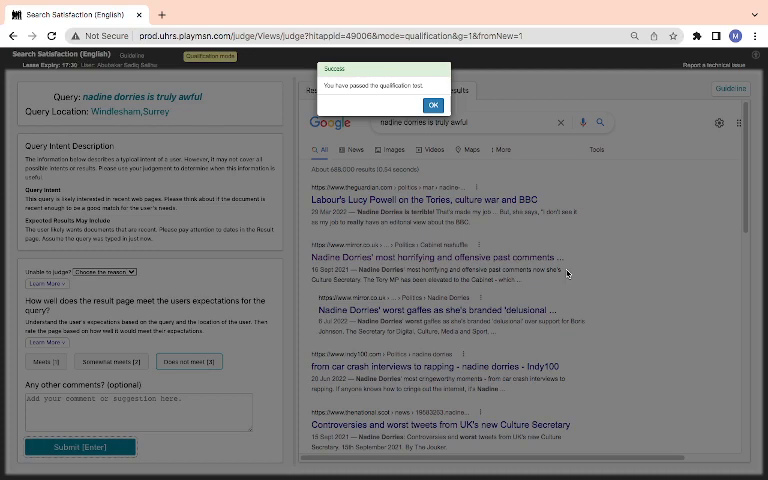
mouse_move(432, 232)
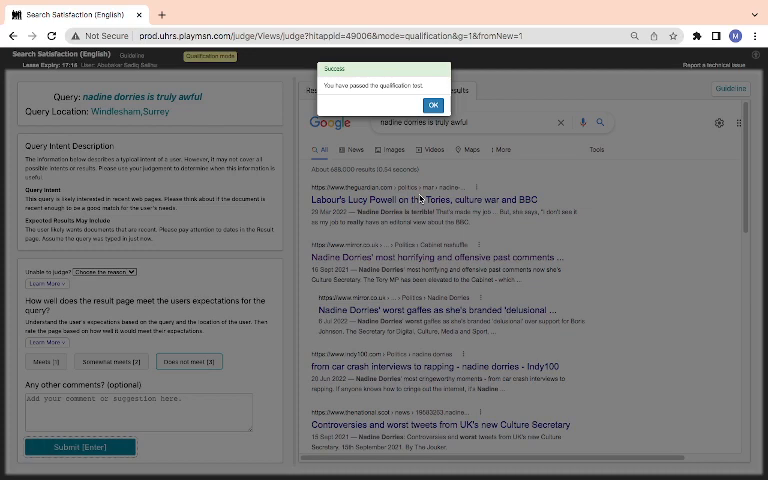
mouse_move(420, 198)
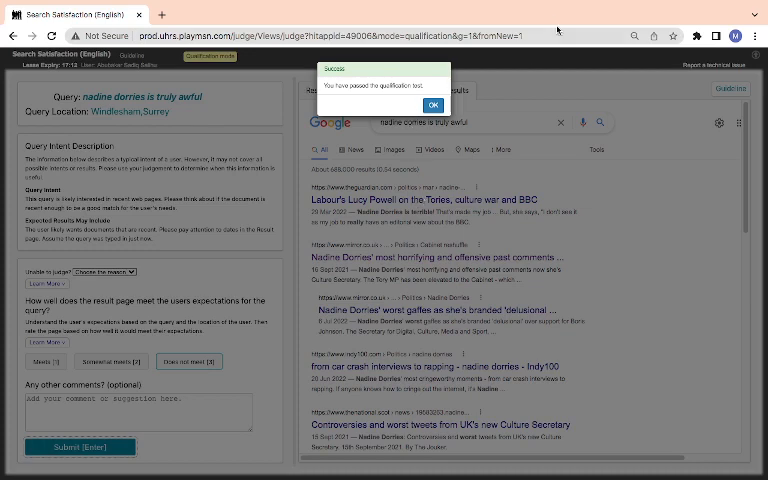